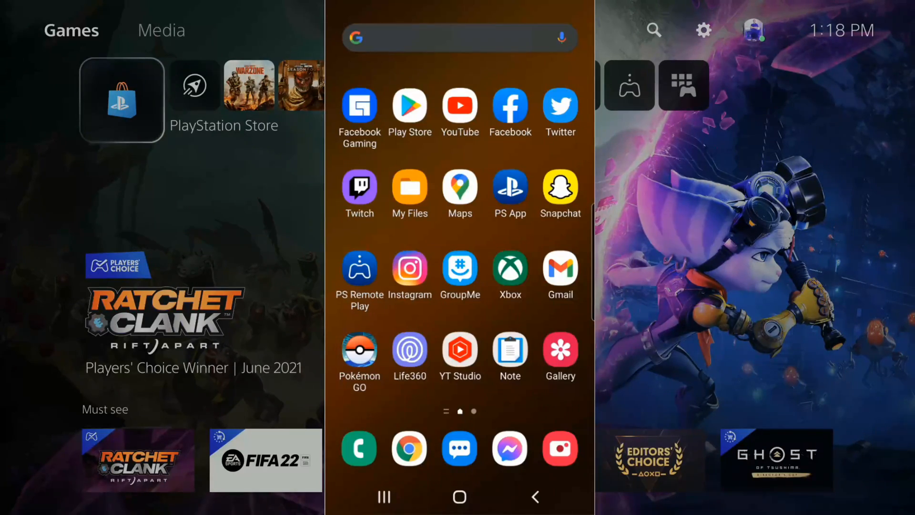
# - Find the PlayStation App listing in Play Store via the earlier 'playstation app' search
pyautogui.click(409, 106)
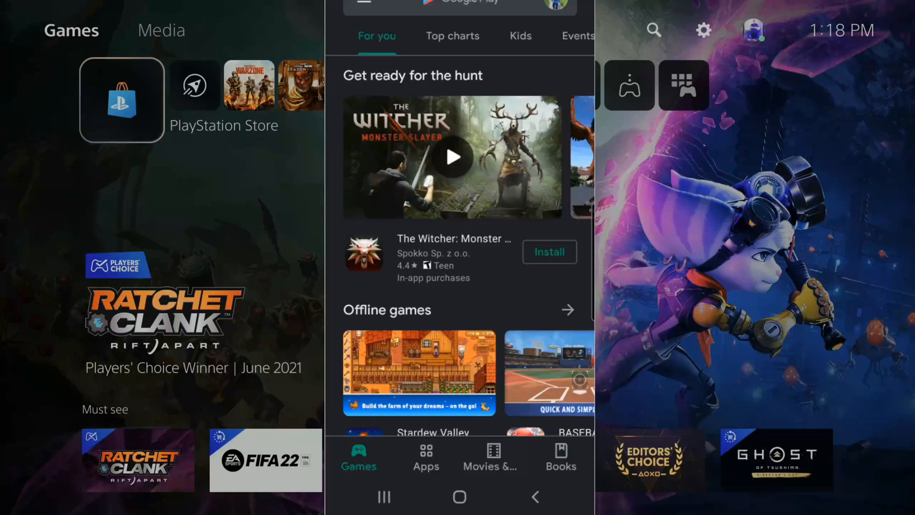
pyautogui.click(449, 6)
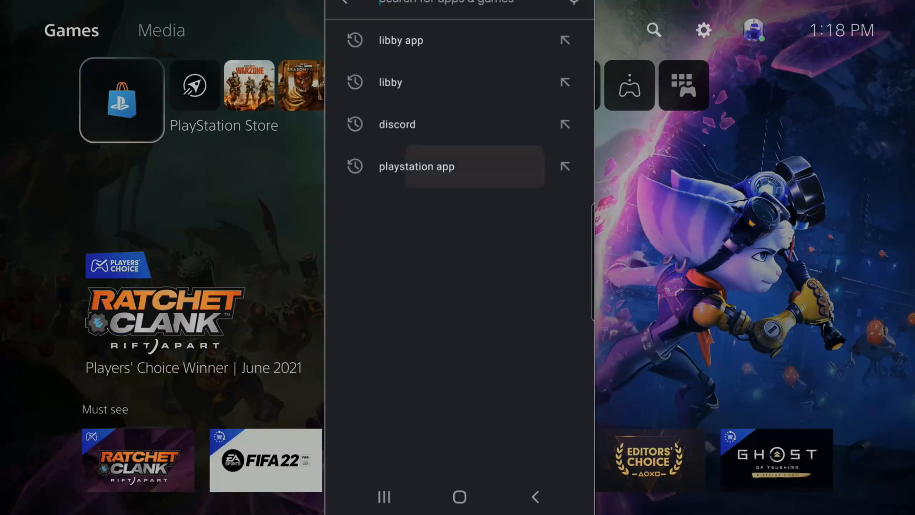
pyautogui.click(416, 166)
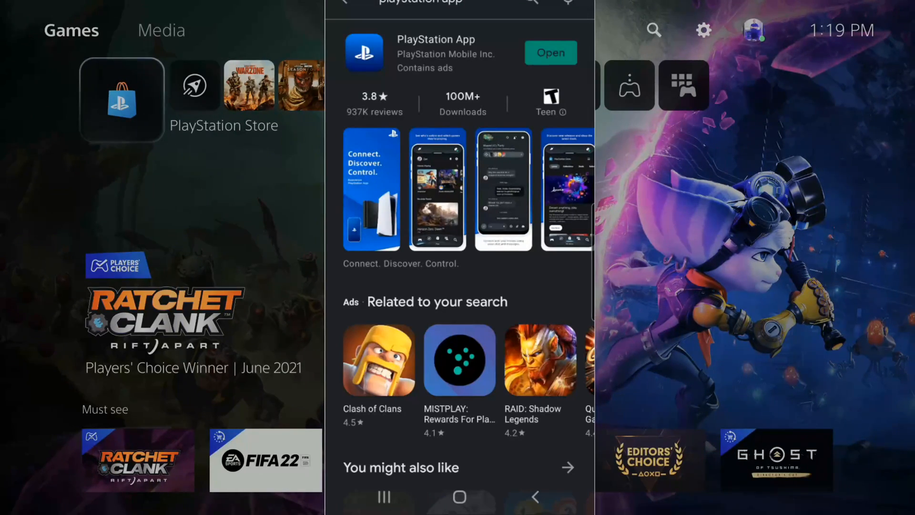
# - Launch the installed PlayStation App to its signed-in Play tab
pyautogui.click(121, 99)
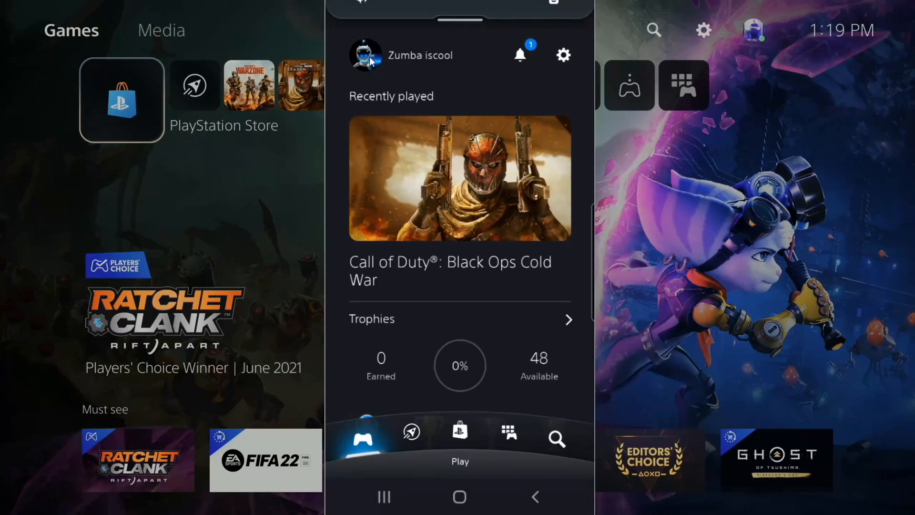
pyautogui.moveTo(553, 66)
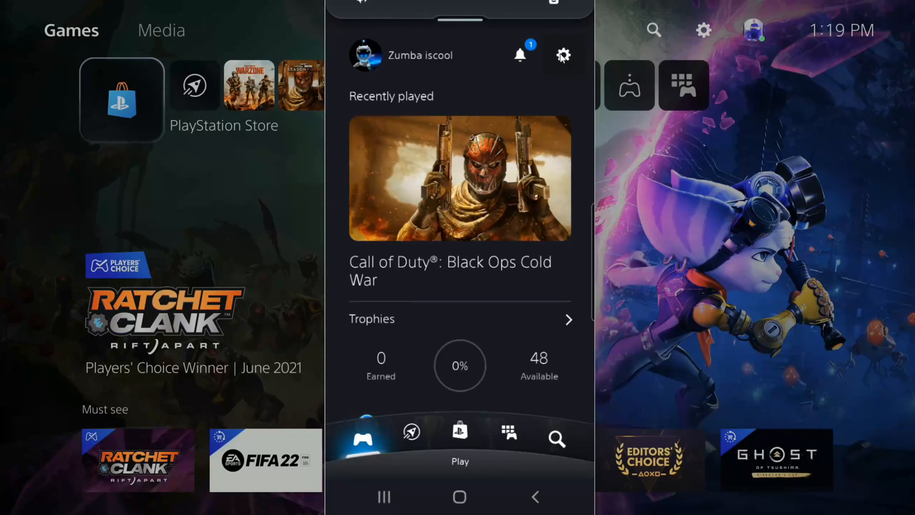
# - Reach the PlayStation Network options in the app's Settings screen
pyautogui.click(562, 55)
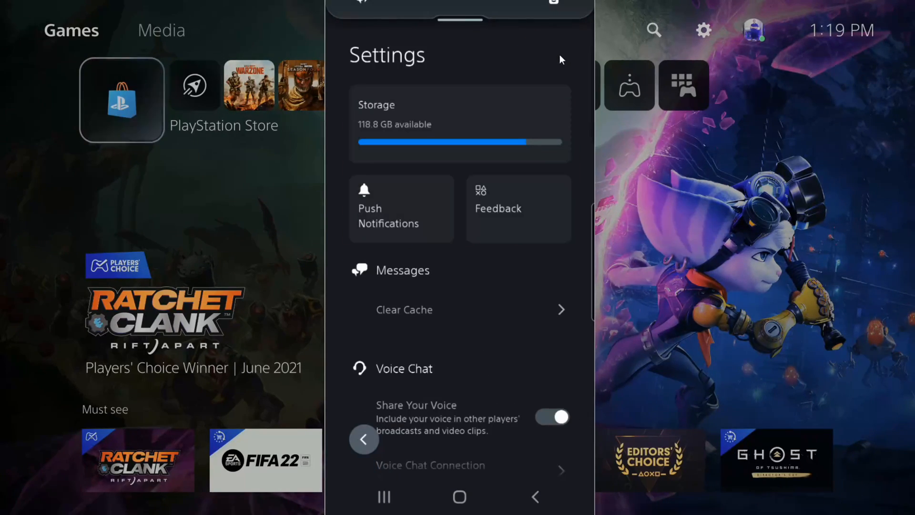
pyautogui.scroll(-3)
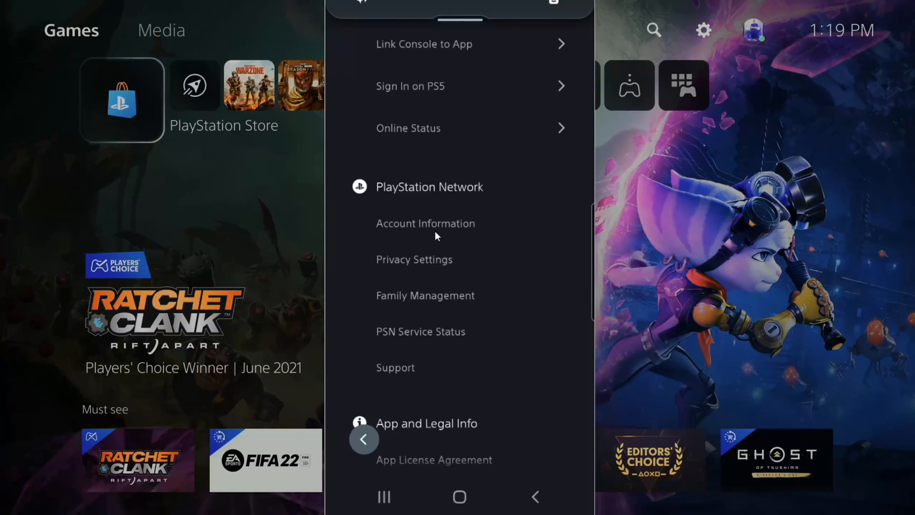
pyautogui.moveTo(402, 231)
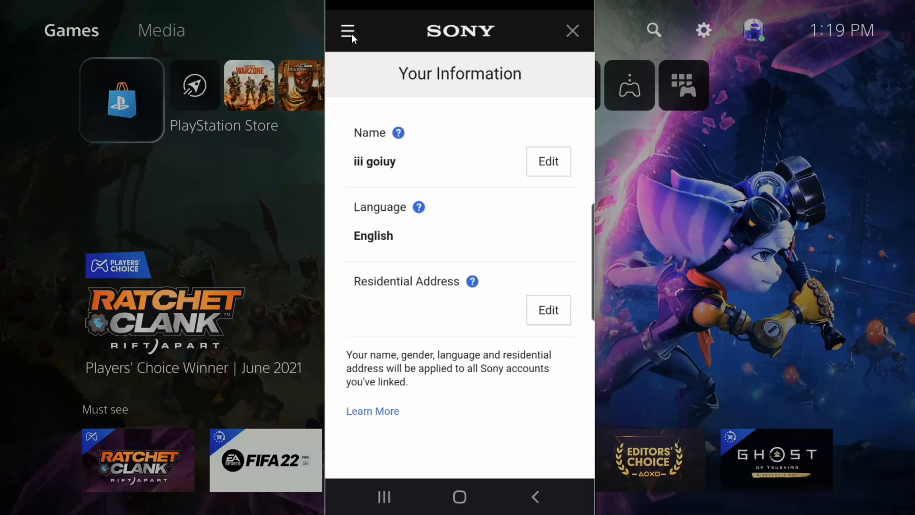
# - Go to the Sony account Security page via the menu, accepting the redirect prompt
pyautogui.click(347, 30)
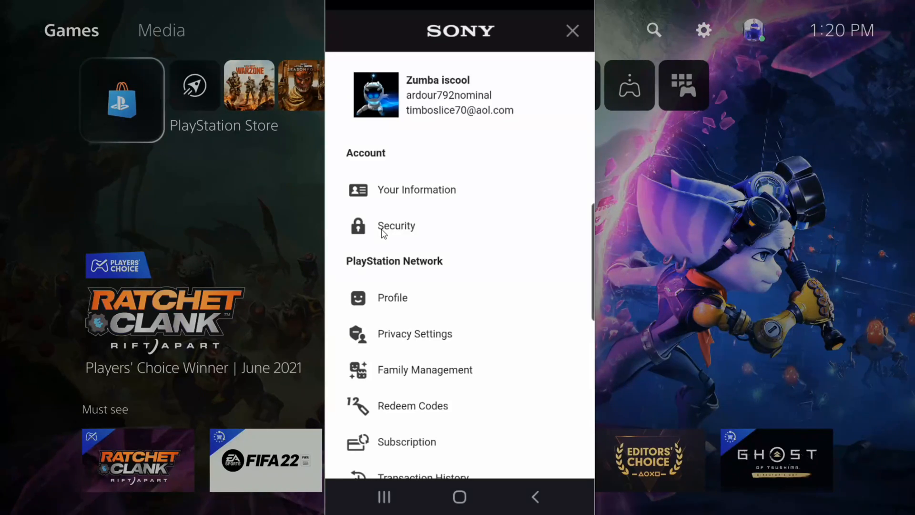
pyautogui.click(395, 226)
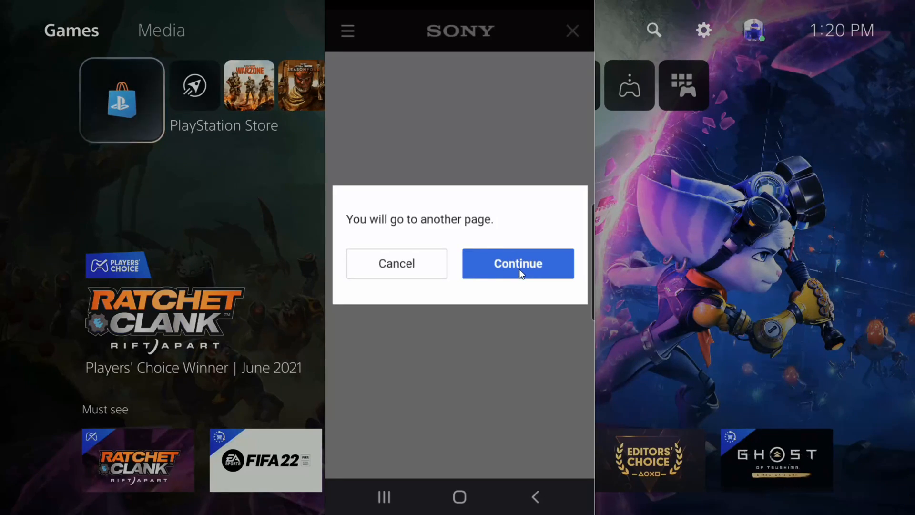
pyautogui.click(518, 263)
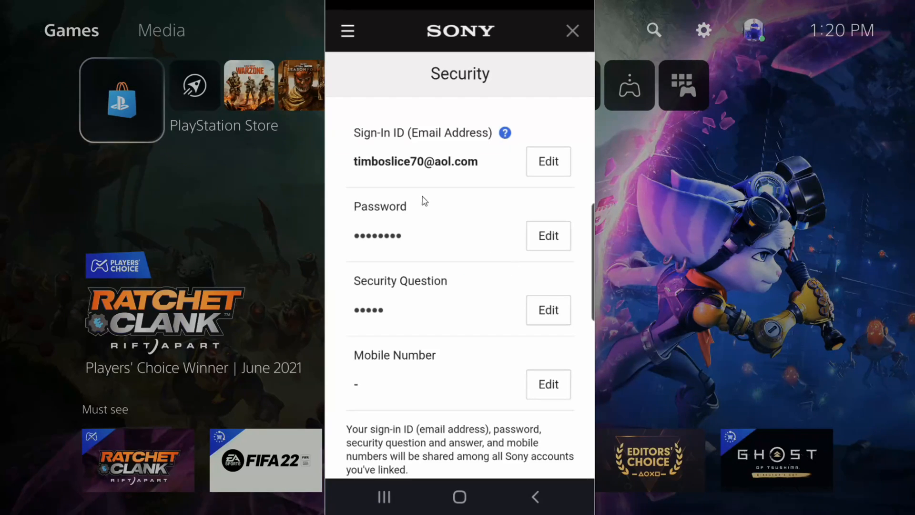
pyautogui.moveTo(441, 328)
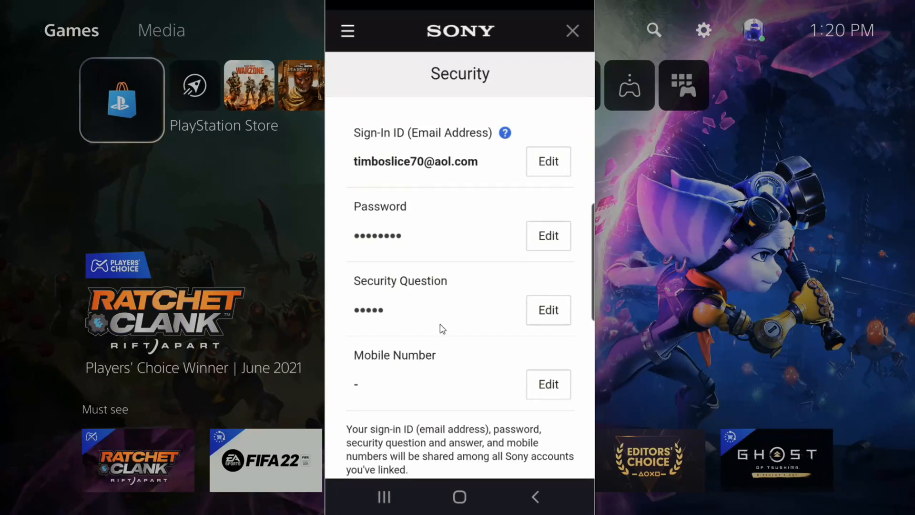
pyautogui.moveTo(521, 232)
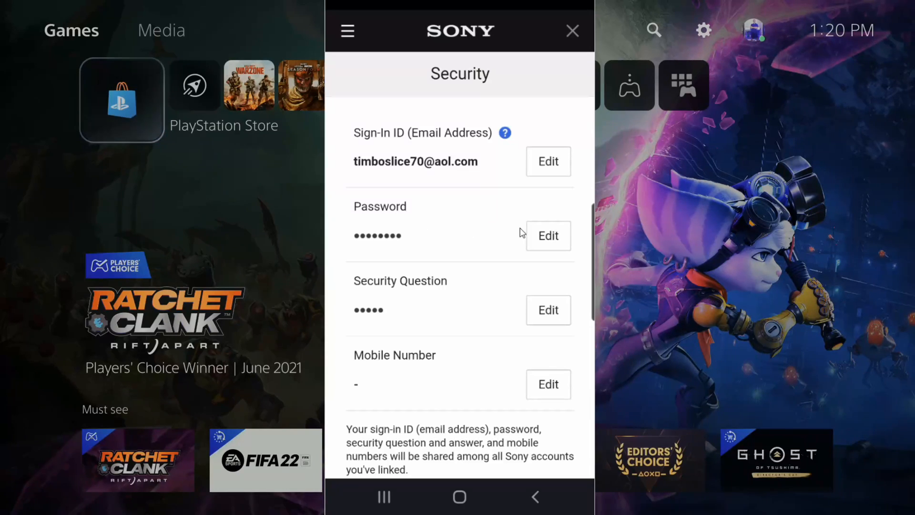
# - Enter the current and new account password and save it
pyautogui.click(547, 235)
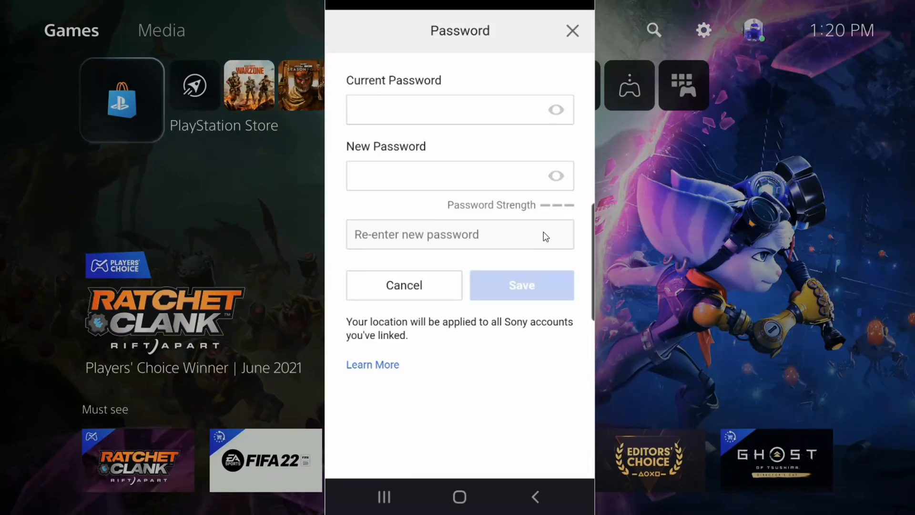
pyautogui.click(460, 109)
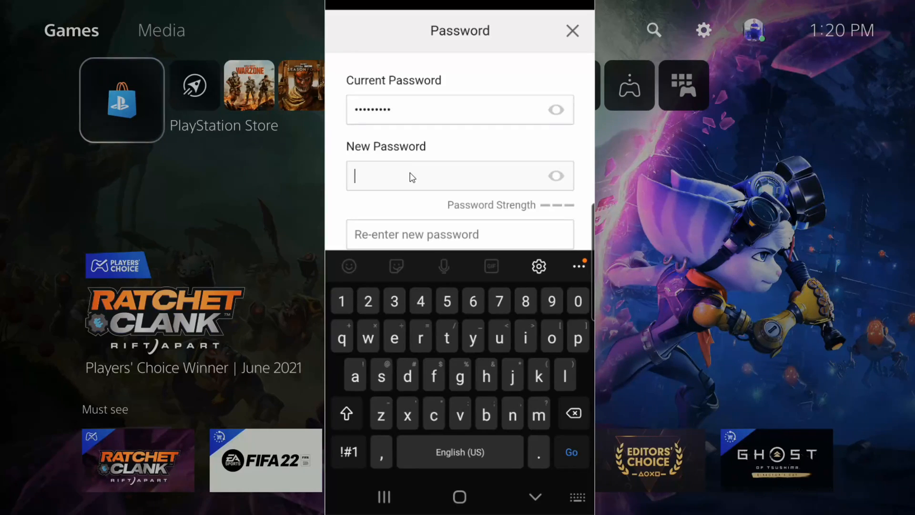
pyautogui.write('password')
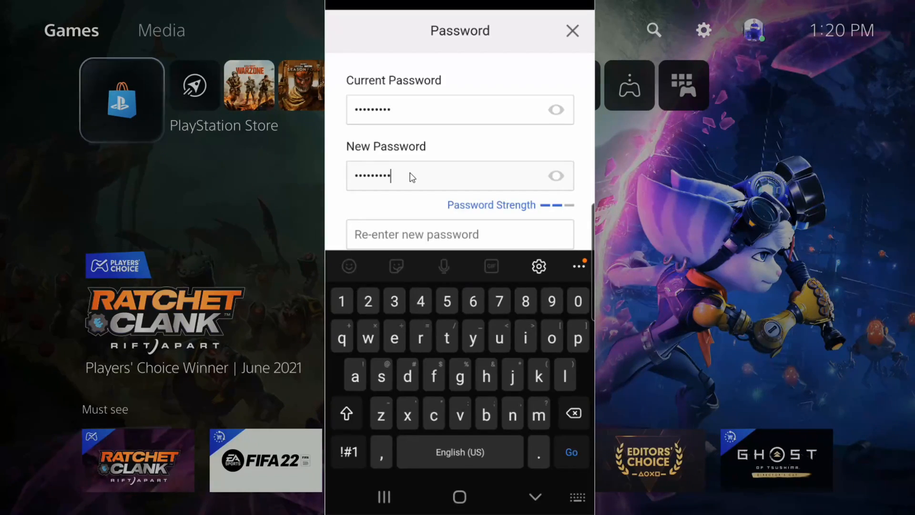
pyautogui.click(459, 235)
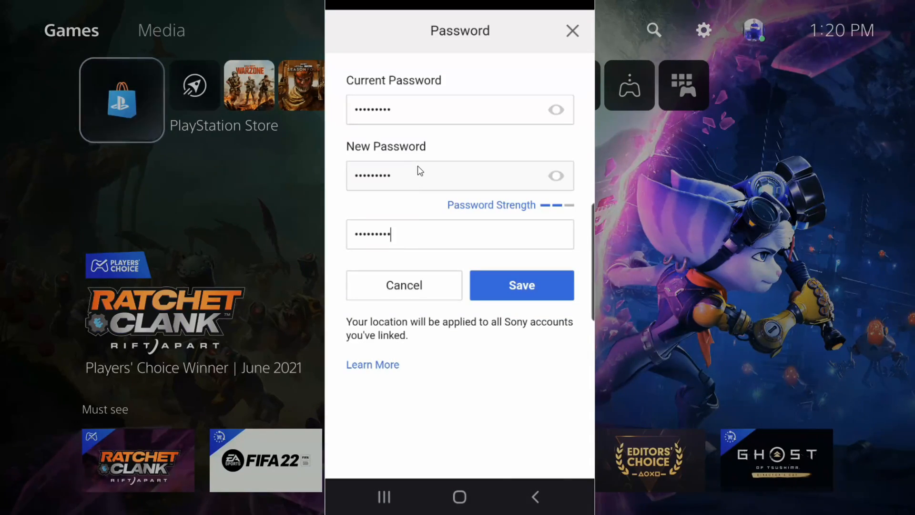
pyautogui.click(521, 285)
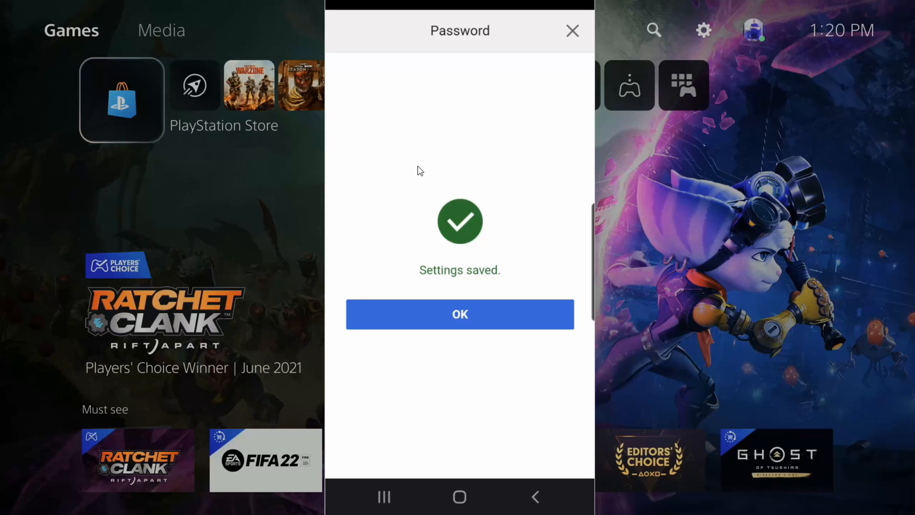
pyautogui.click(459, 314)
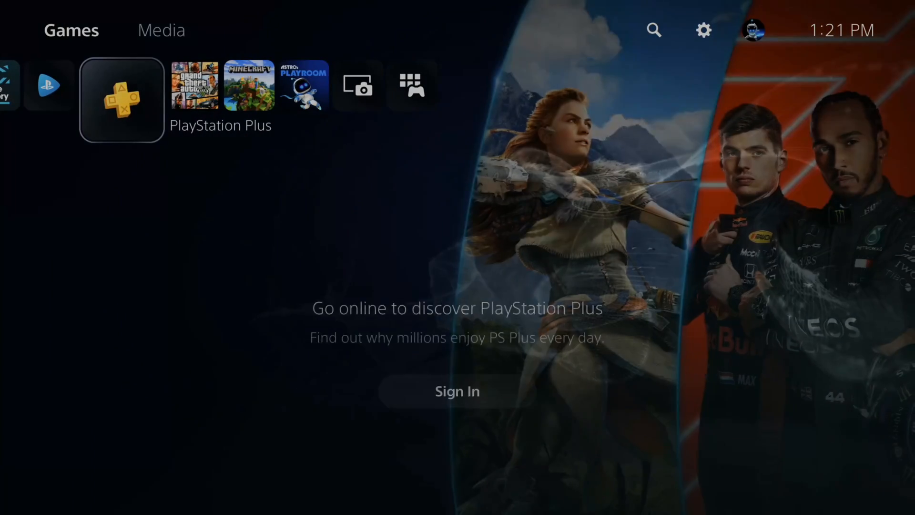
pyautogui.moveTo(702, 31)
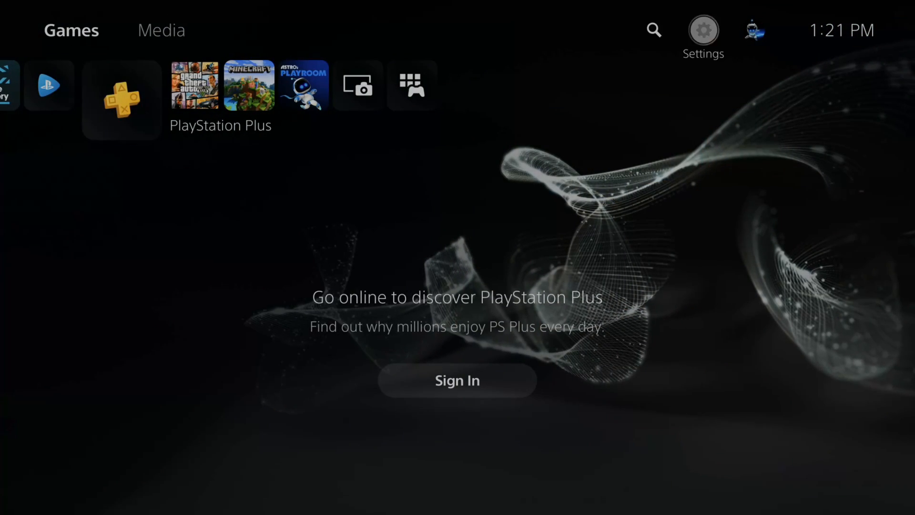
# - Go to Users and Accounts in the PS5 settings to reach the sign-in form
pyautogui.click(702, 28)
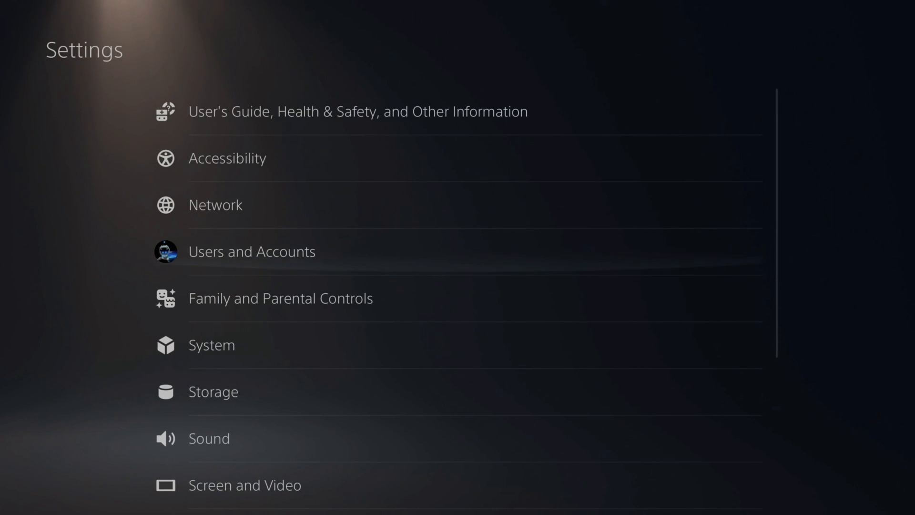
pyautogui.click(252, 250)
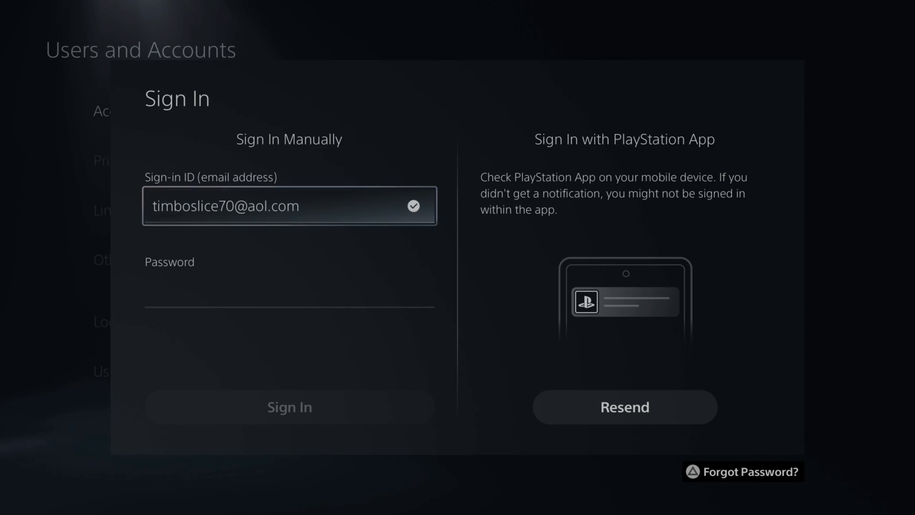
# - Enter the new password, sign in to PlayStation Network and accept the security notice
pyautogui.click(289, 290)
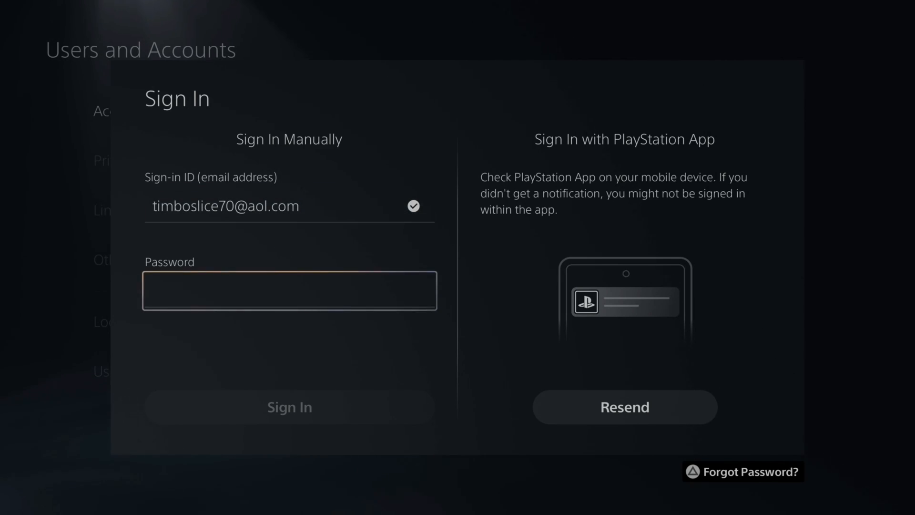
pyautogui.click(289, 290)
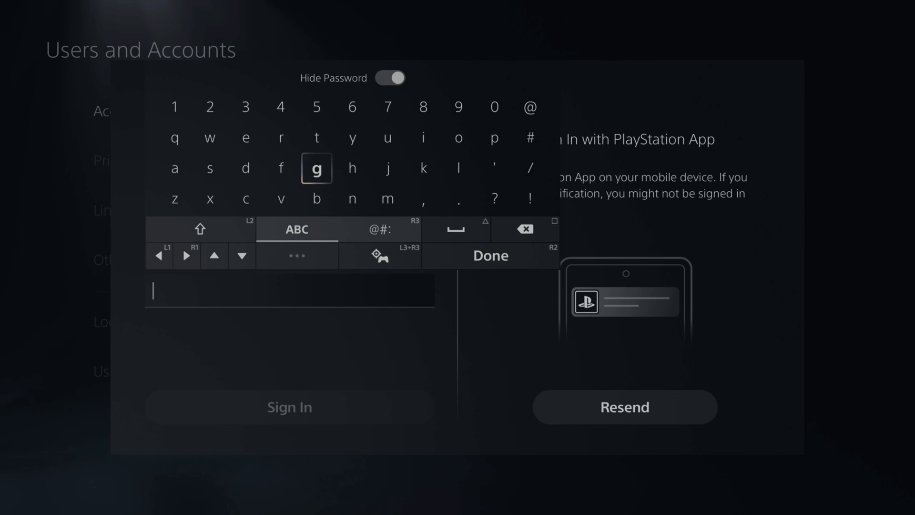
pyautogui.click(490, 255)
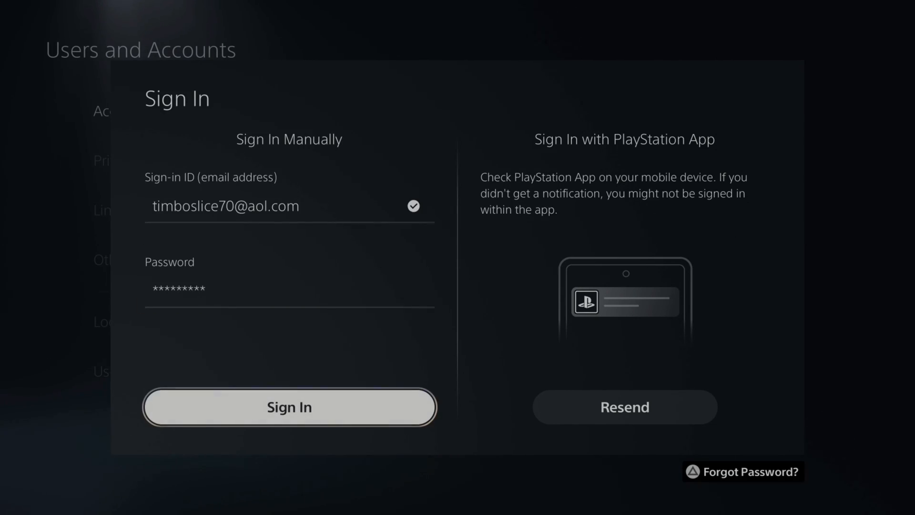
pyautogui.click(289, 407)
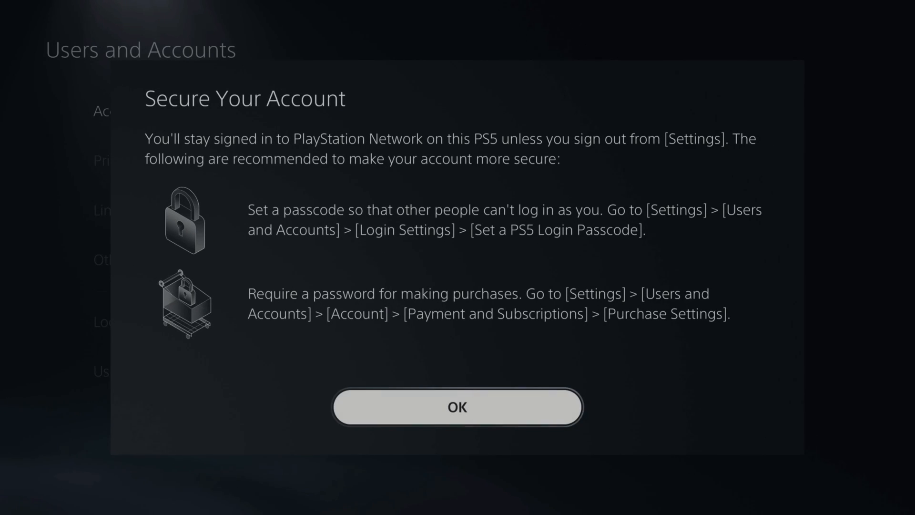
pyautogui.click(457, 406)
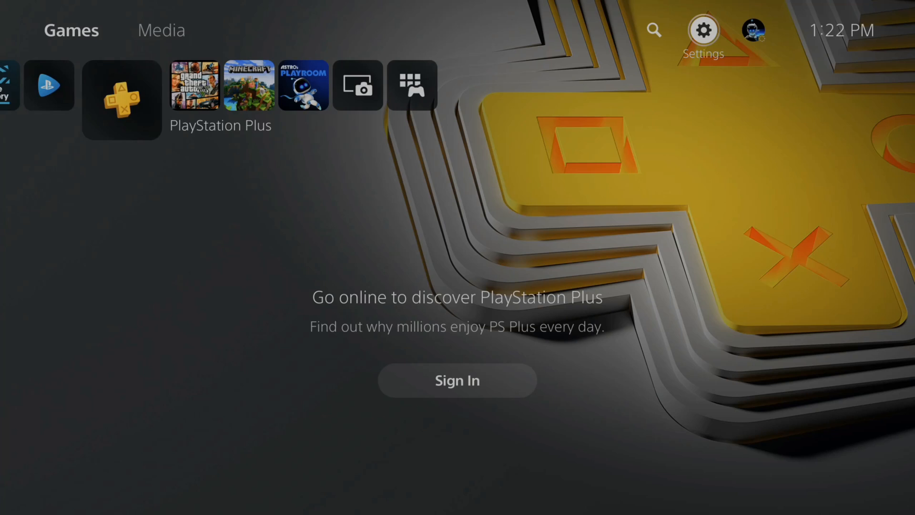
# - Select the PlayStation Plus tile on the PS5 home screen
pyautogui.click(121, 85)
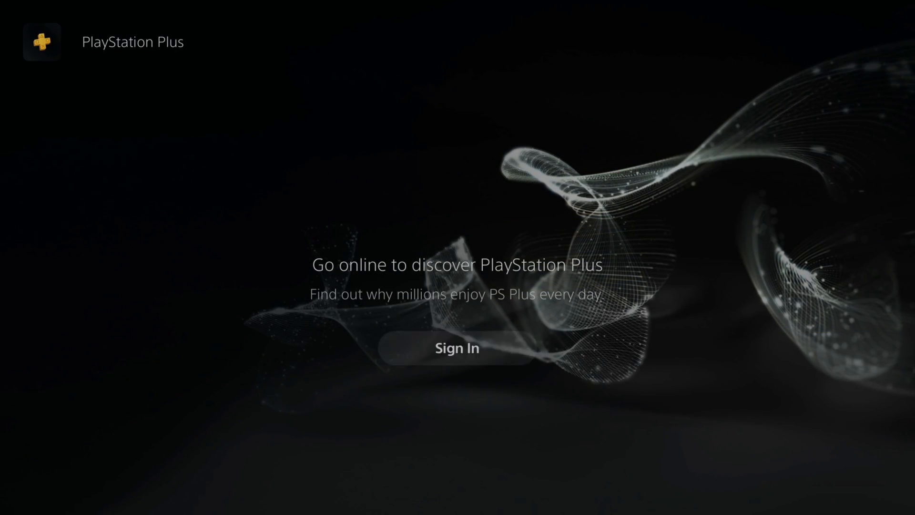
pyautogui.moveTo(457, 349)
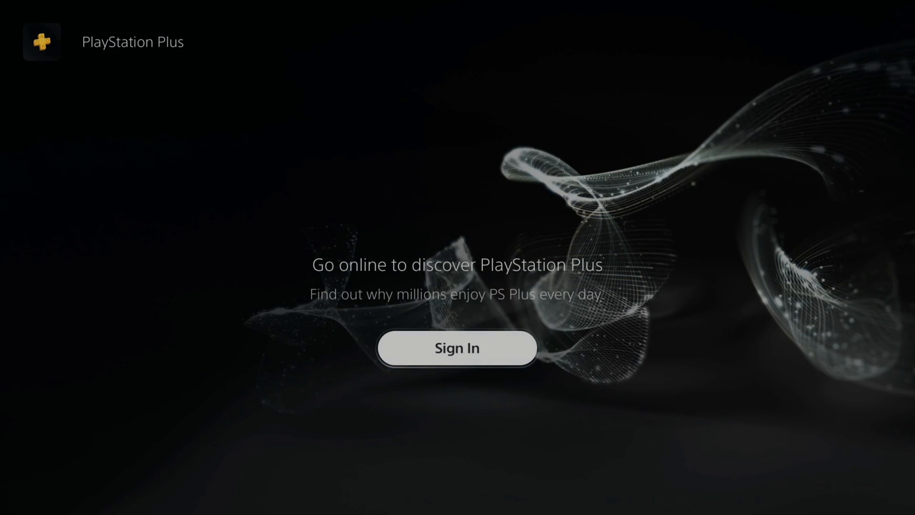